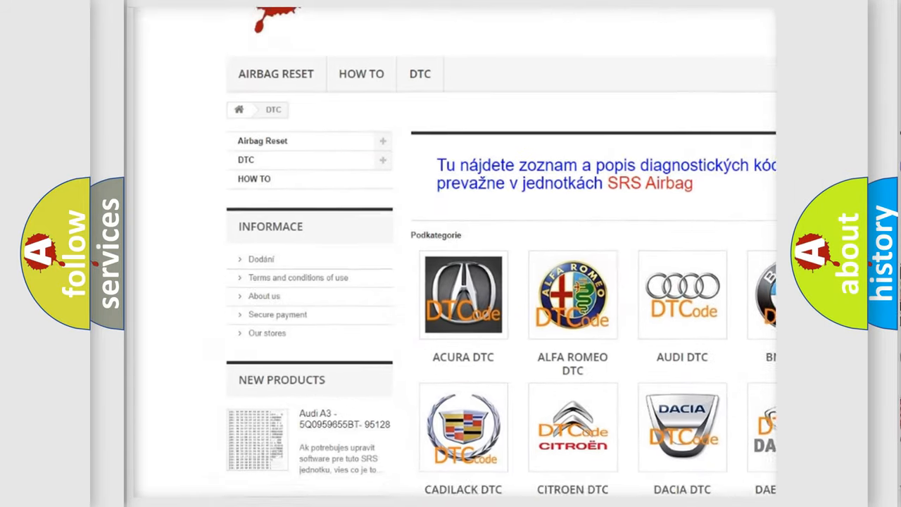
{"action": "scroll", "scroll_direction": "down", "scroll_amount": 3}
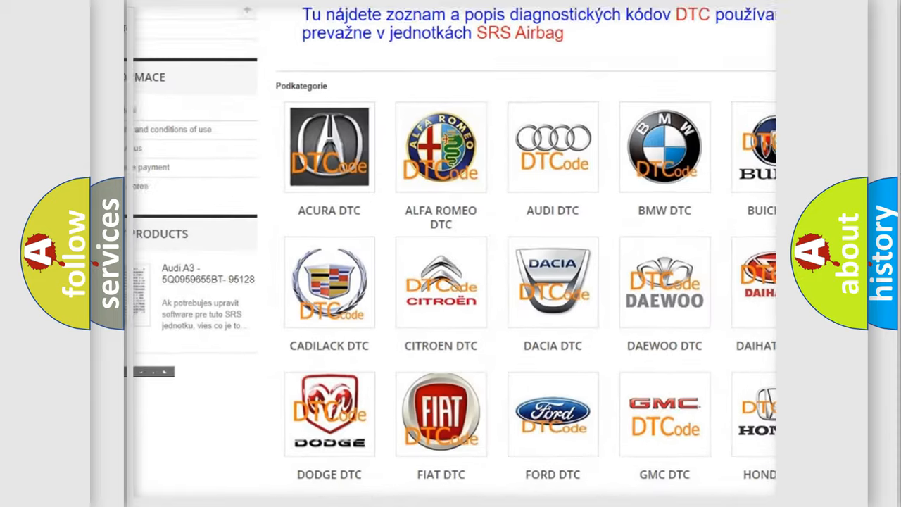
{"action": "scroll", "scroll_direction": "down", "scroll_amount": 3}
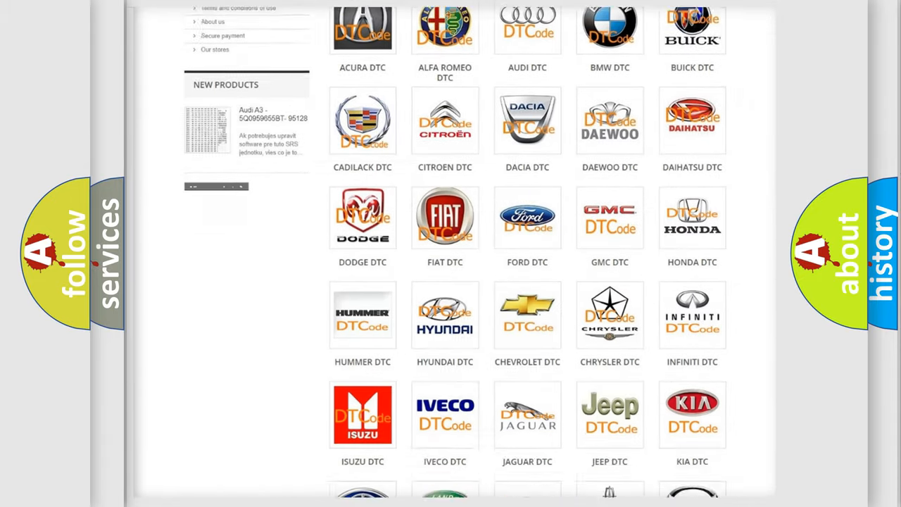
{"action": "scroll", "scroll_direction": "down", "scroll_amount": 3}
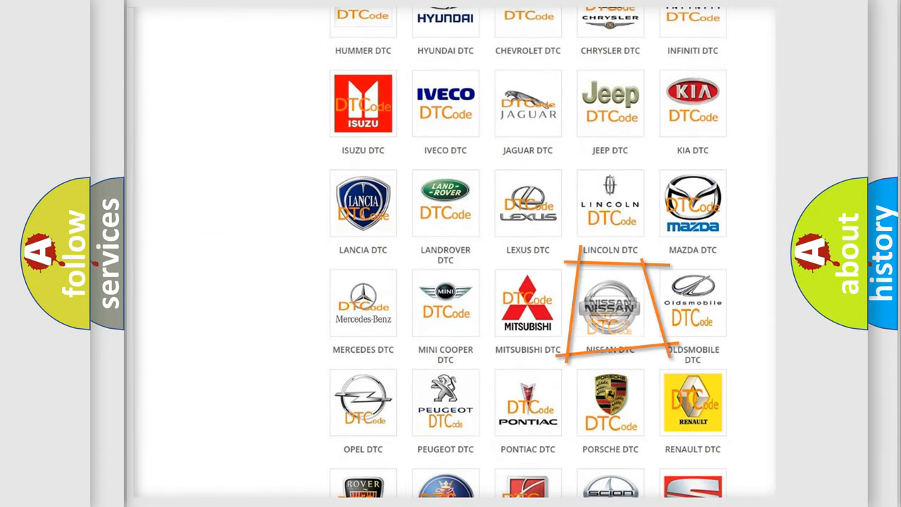